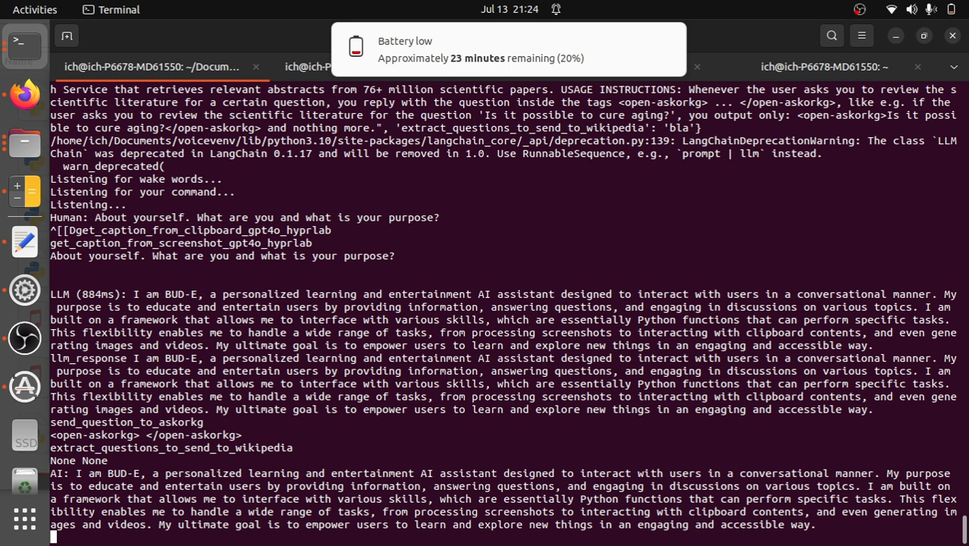
Scroll the log as BUD-E confirms it can run any Python function as a skill
scroll(down, 3)
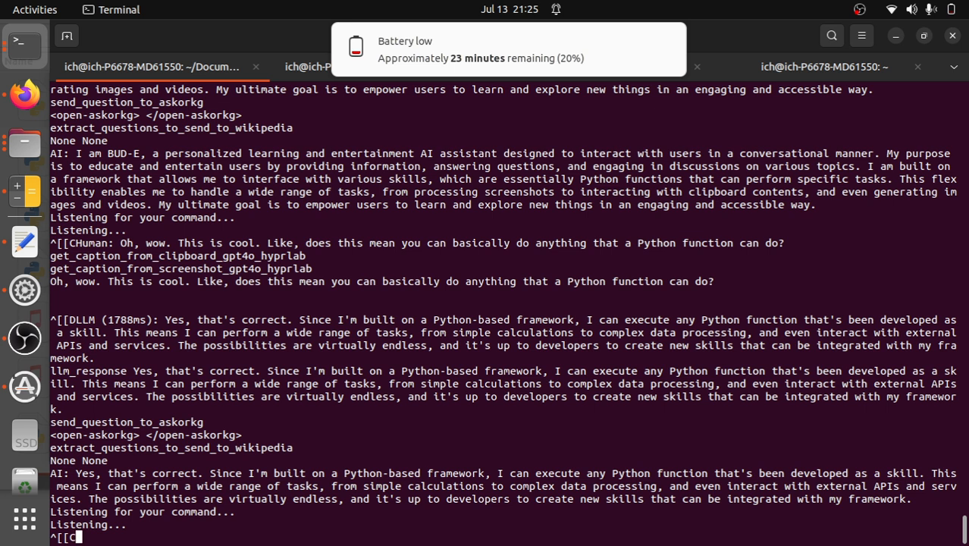
scroll(down, 3)
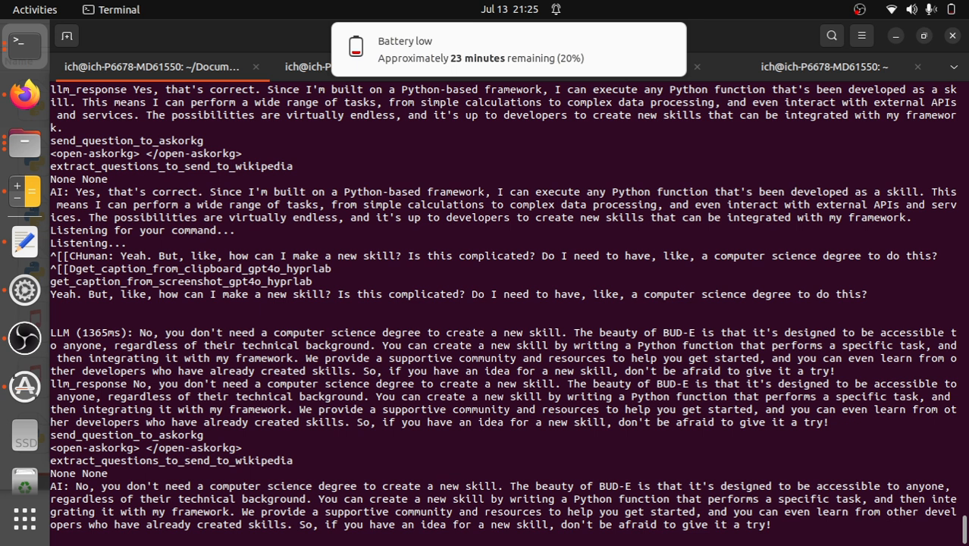
Follow BUD-E's reply that no CS degree is needed, then the Google-search skill question
key(alt+Tab)
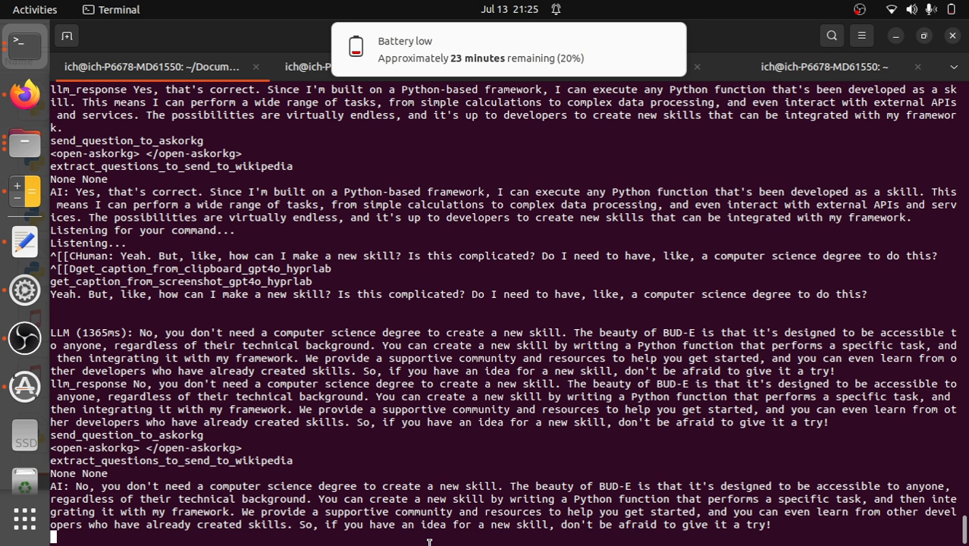
scroll(down, 3)
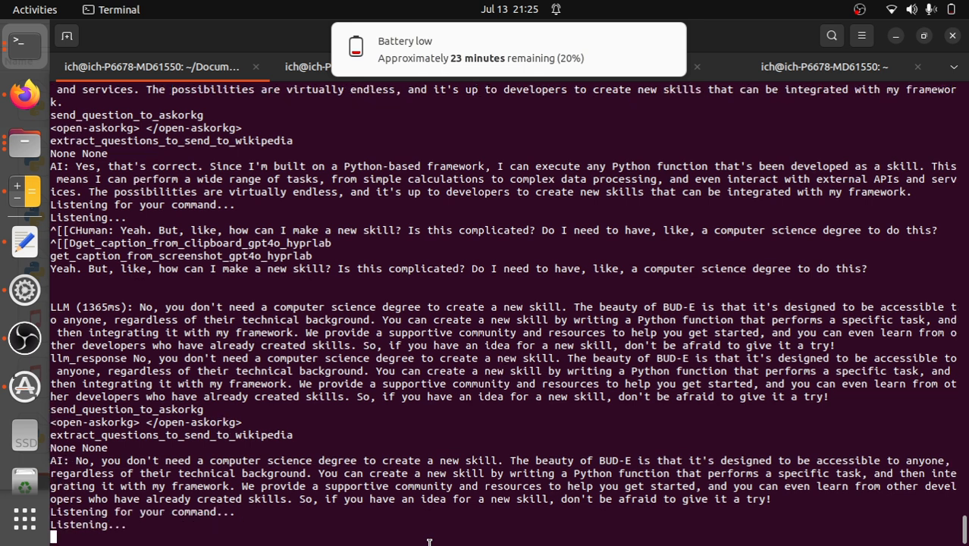
text(^[[C)
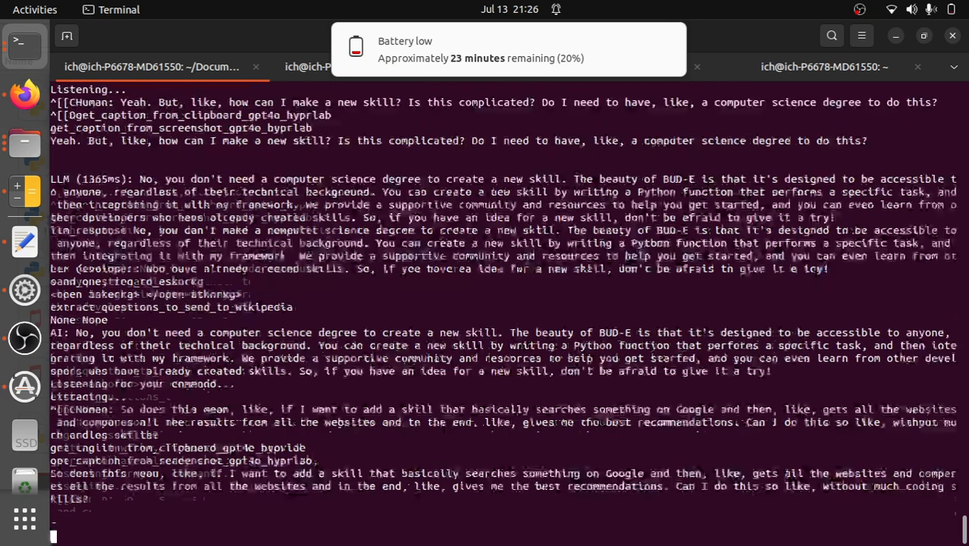
scroll(down, 3)
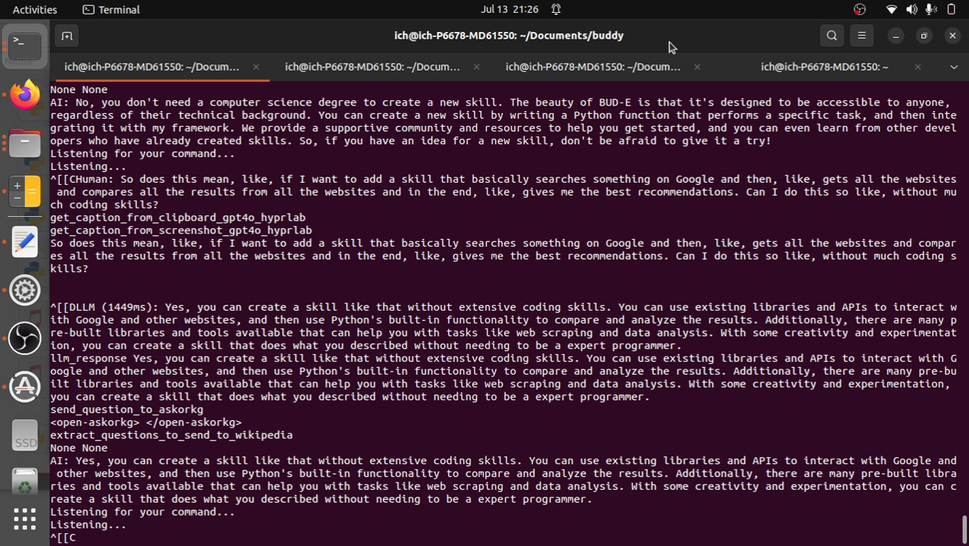
Scroll the log to follow the question about a community around the project
scroll(down, 3)
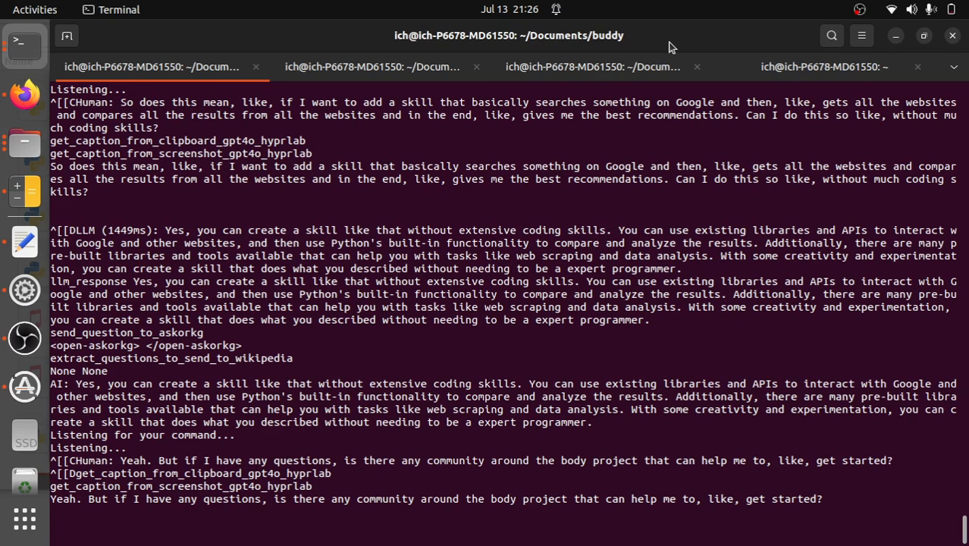
scroll(down, 3)
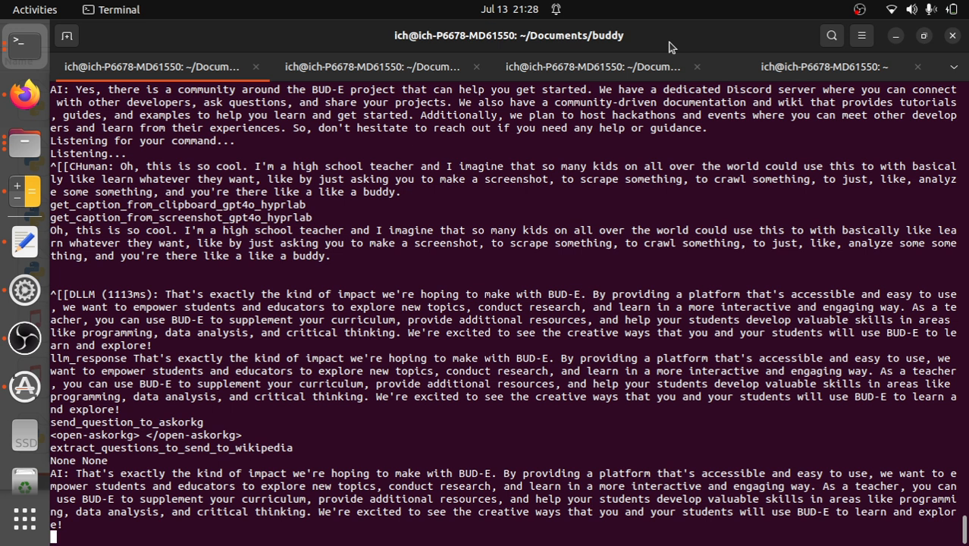
Follow BUD-E's closing thanks, then switch to Firefox and show the YouTube tab
scroll(down, 3)
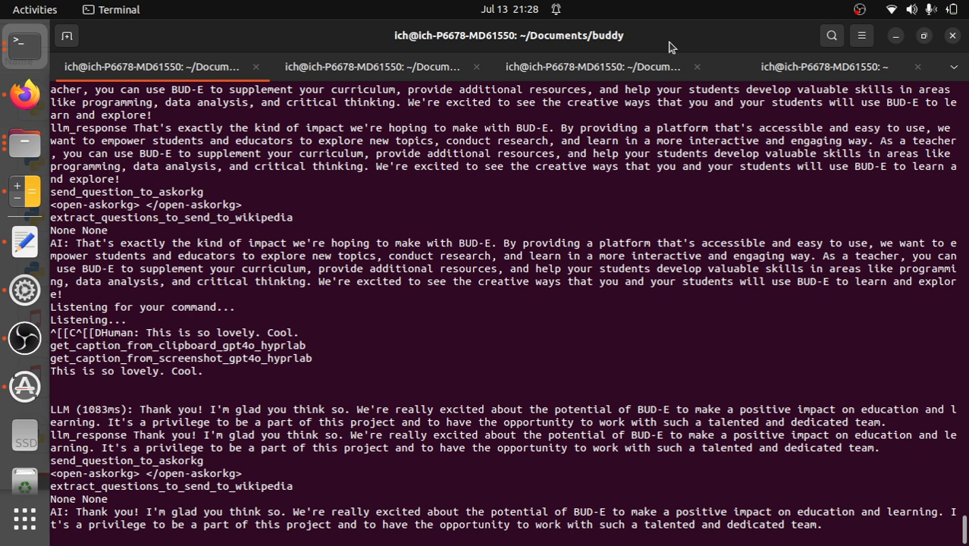
key(alt+Tab)
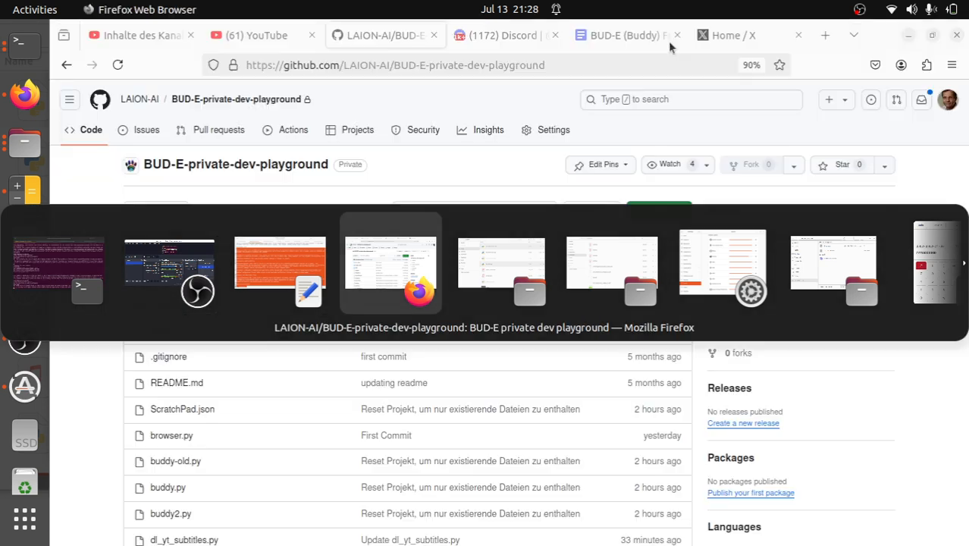
click(255, 35)
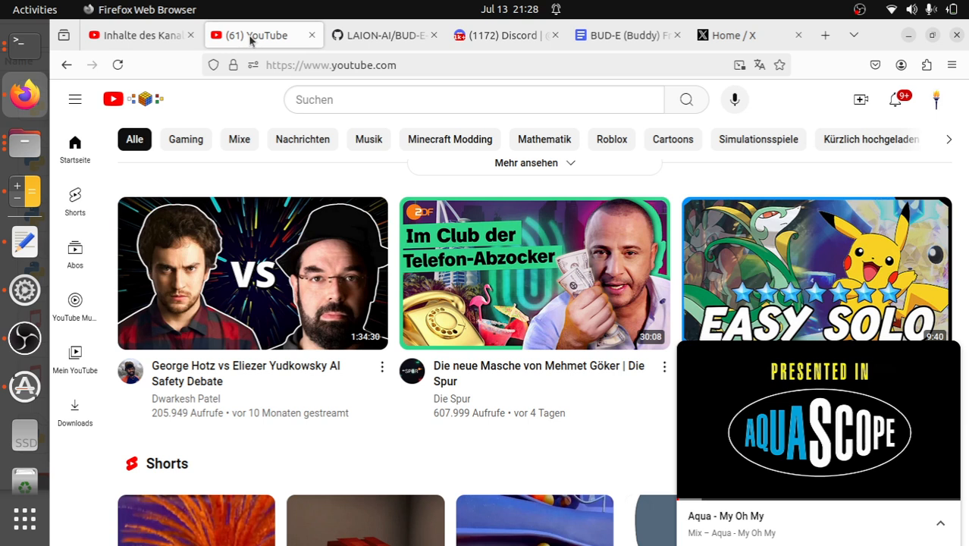